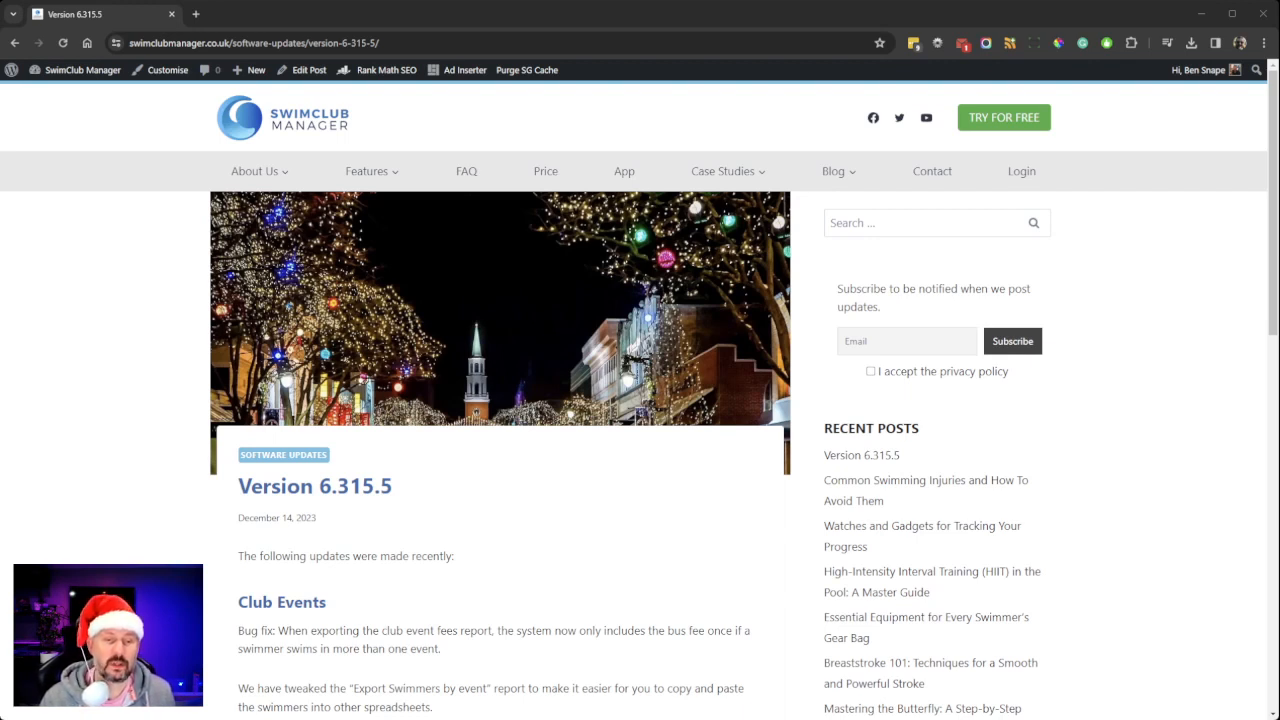
mouse_move(560, 428)
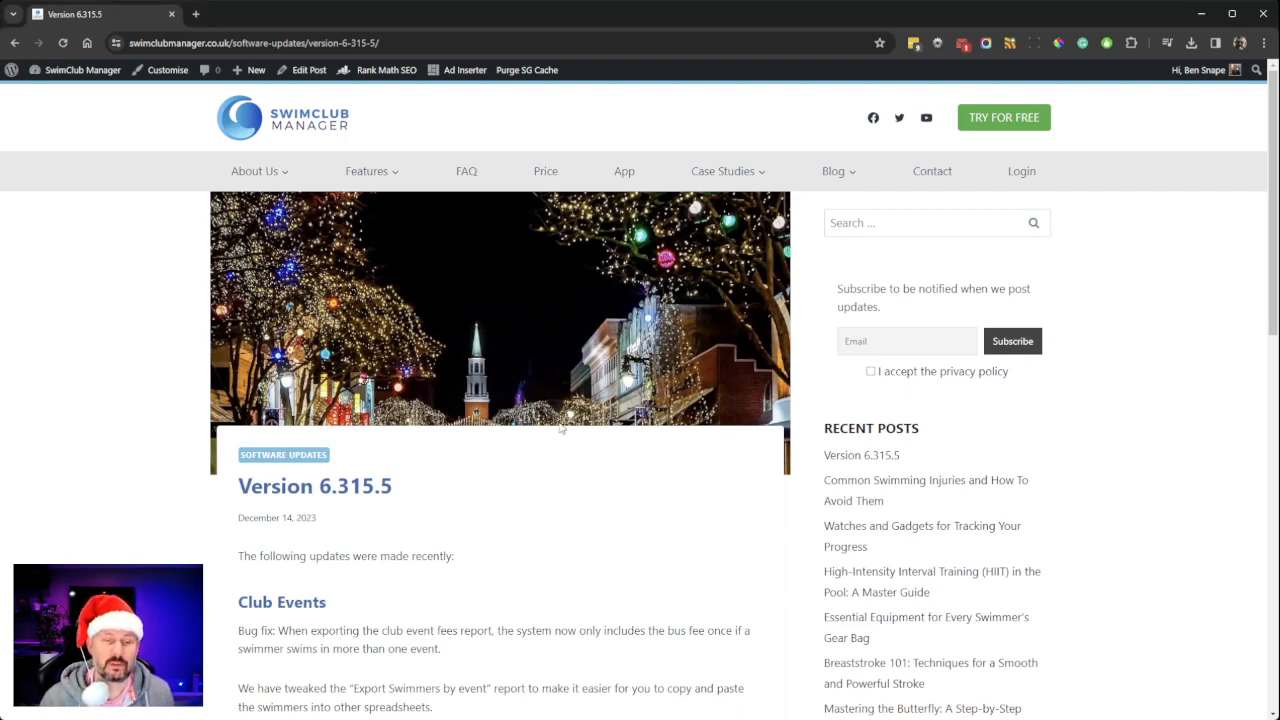
scroll("down", 3)
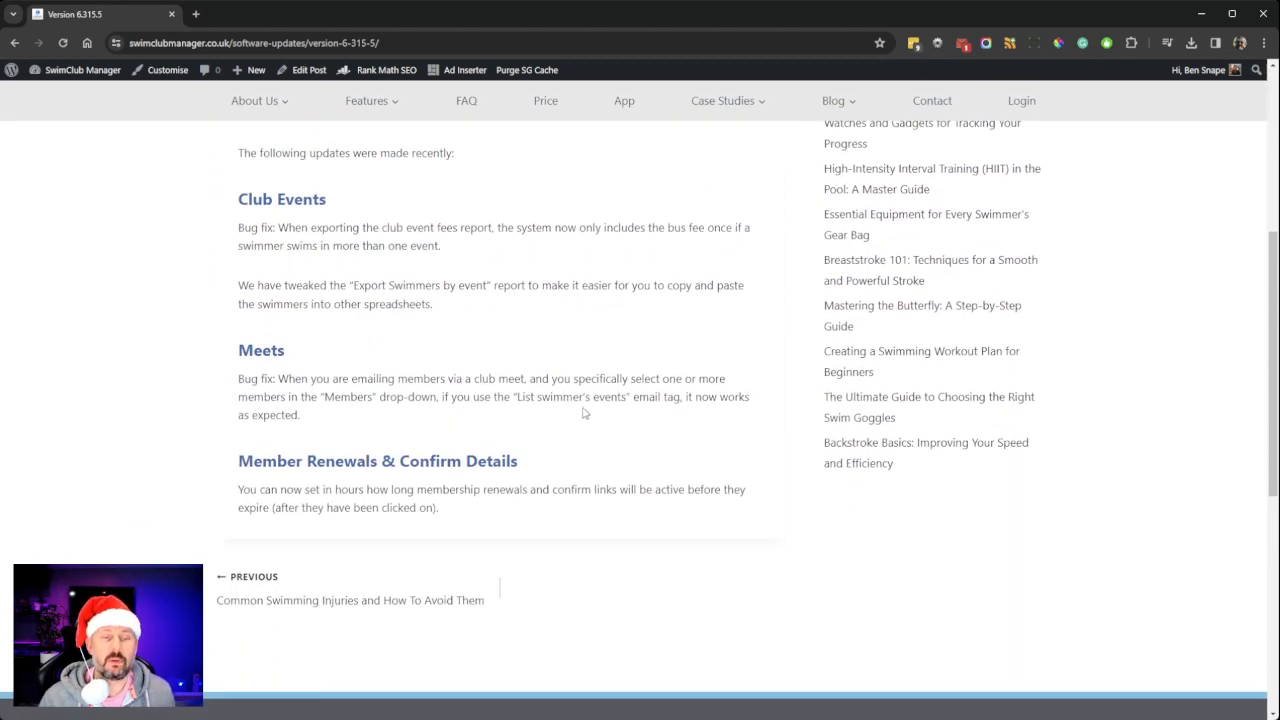
mouse_move(208, 310)
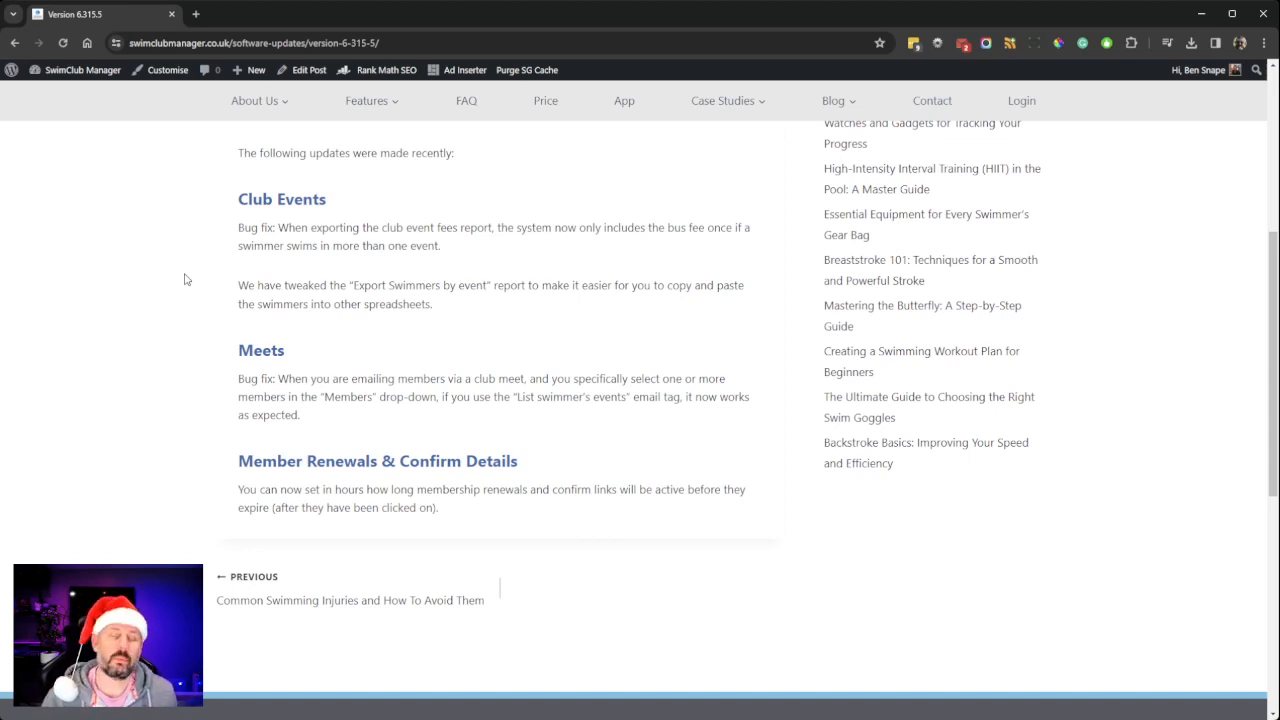
mouse_move(476, 264)
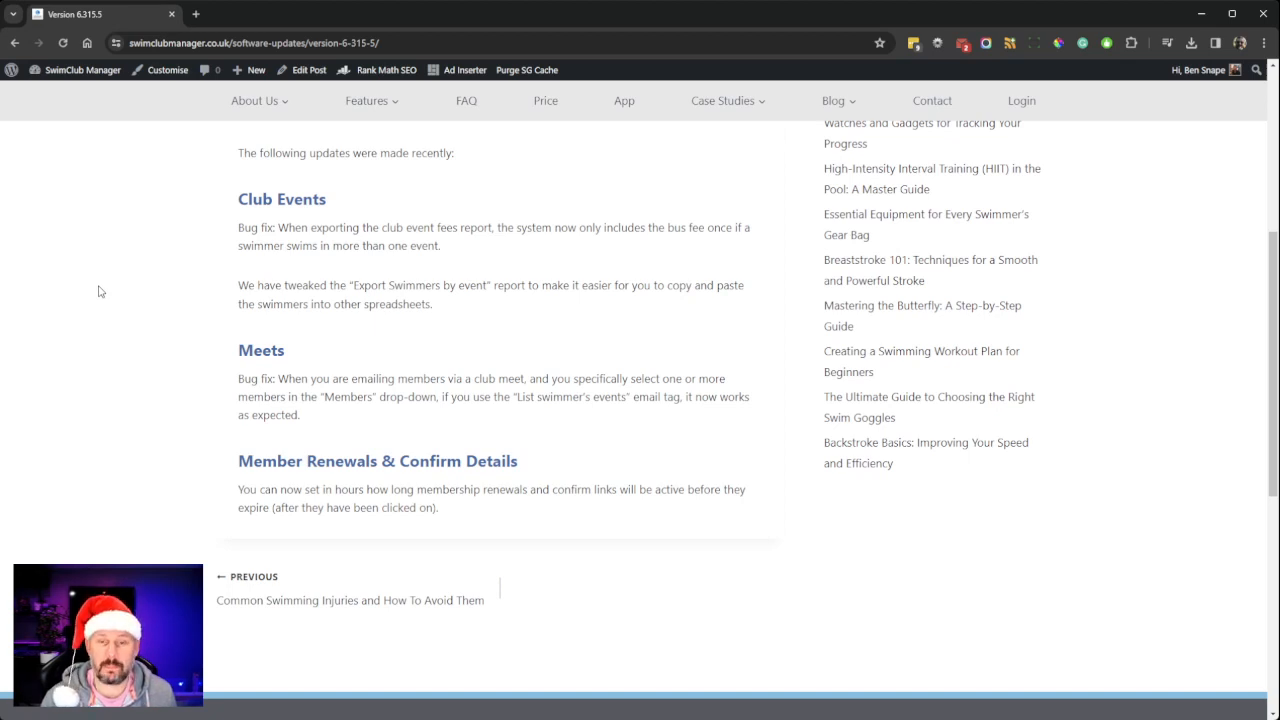
mouse_move(176, 288)
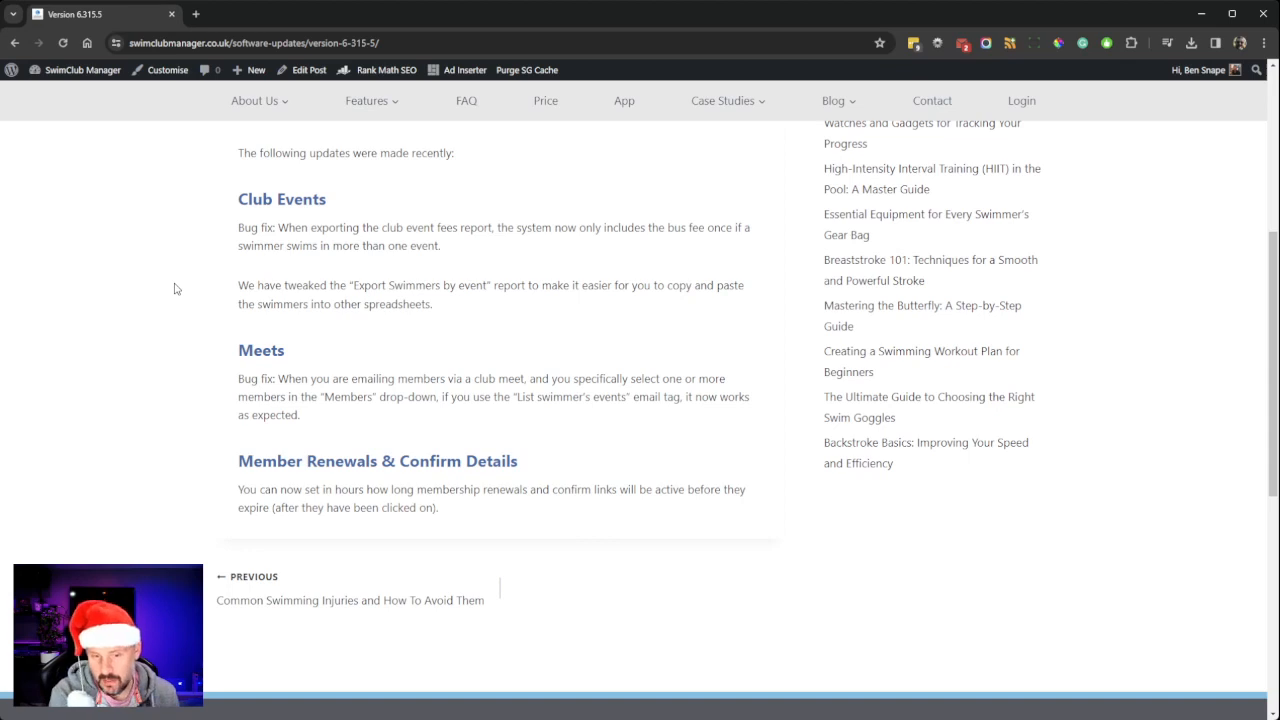
mouse_move(158, 276)
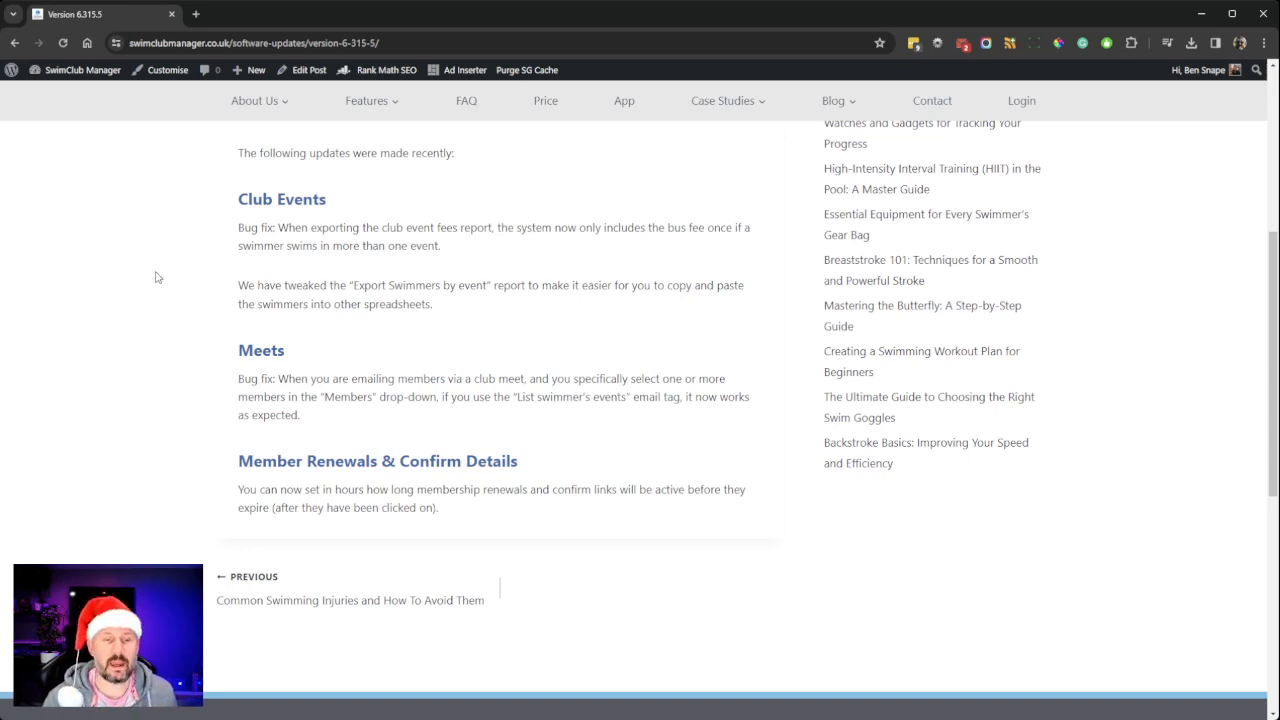
scroll("down", 3)
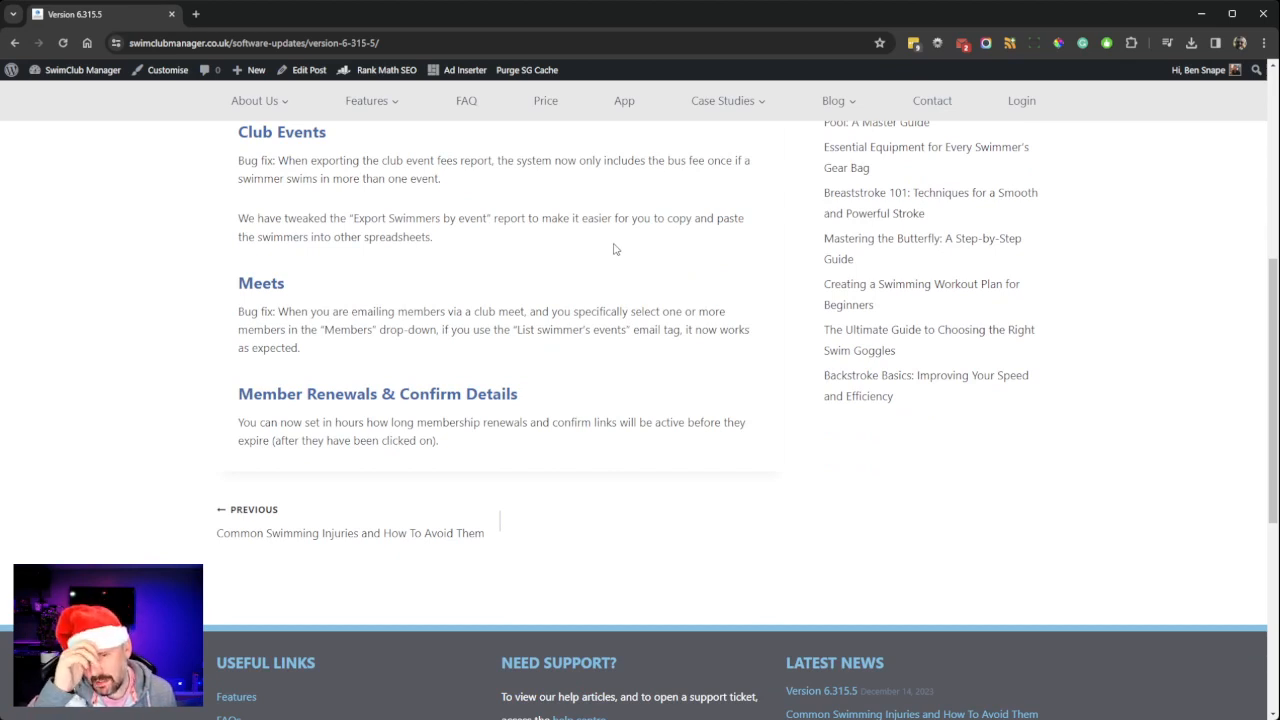
mouse_move(652, 20)
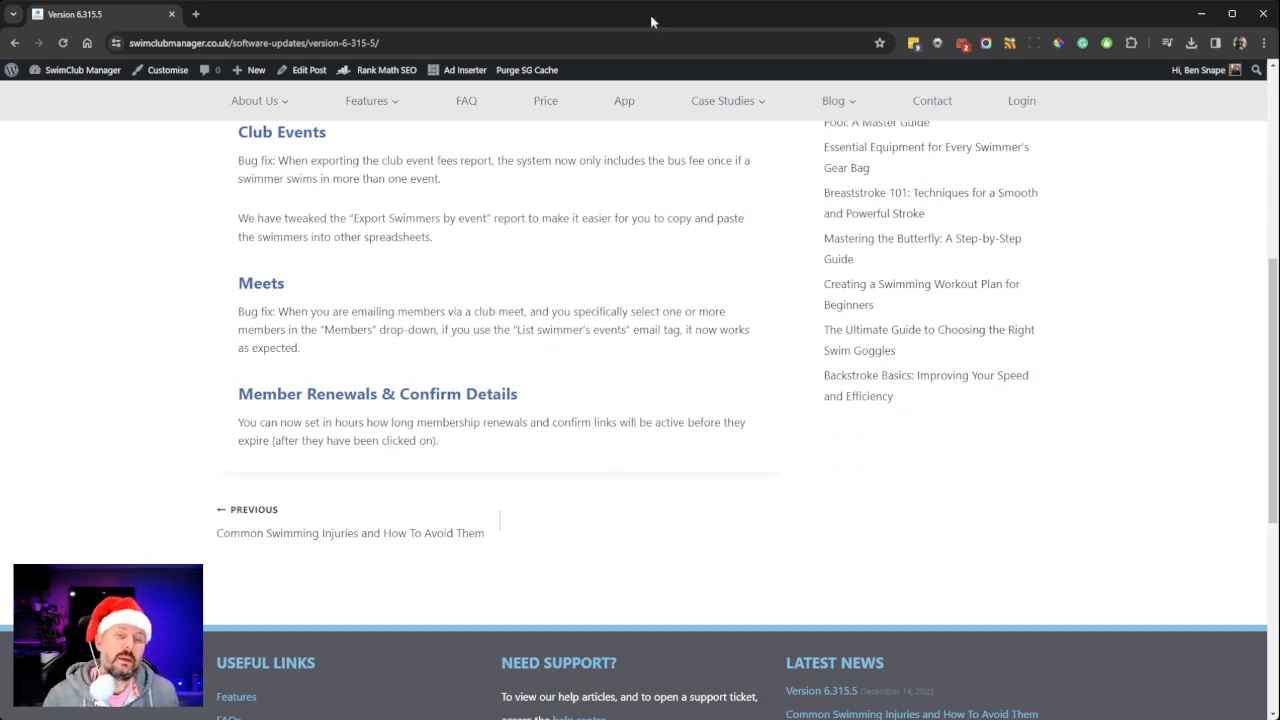
mouse_move(616, 254)
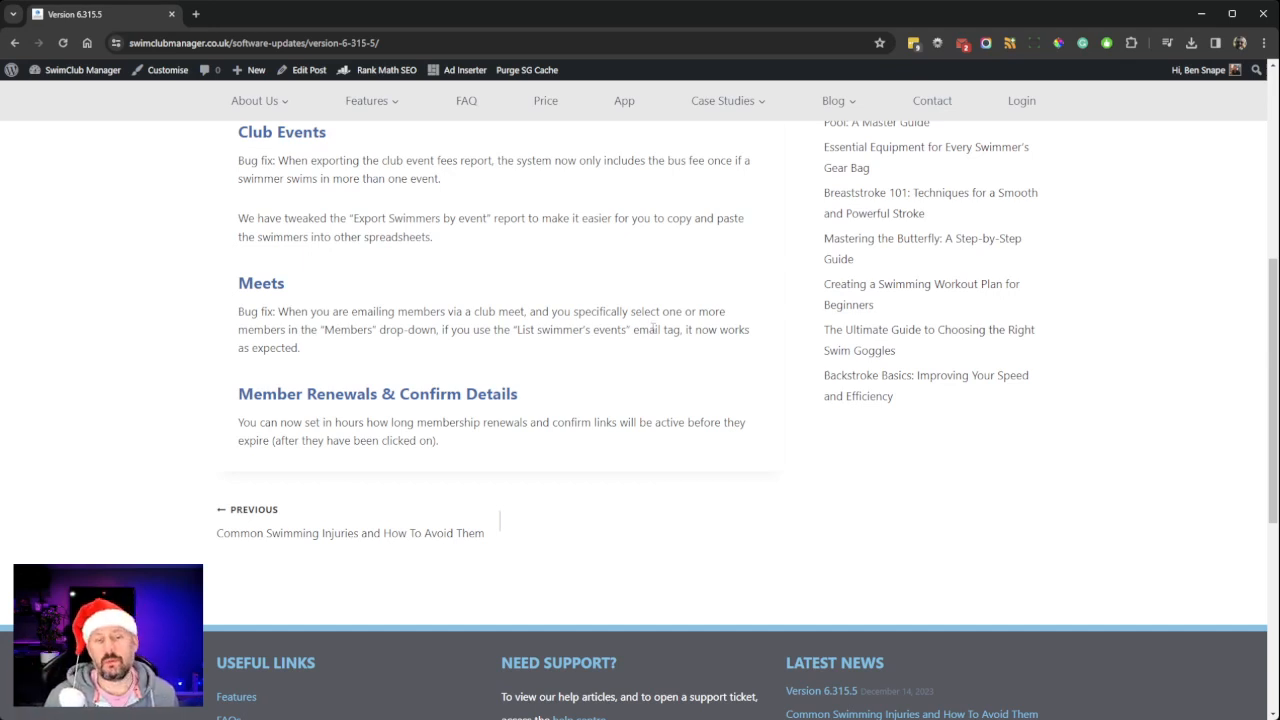
mouse_move(604, 256)
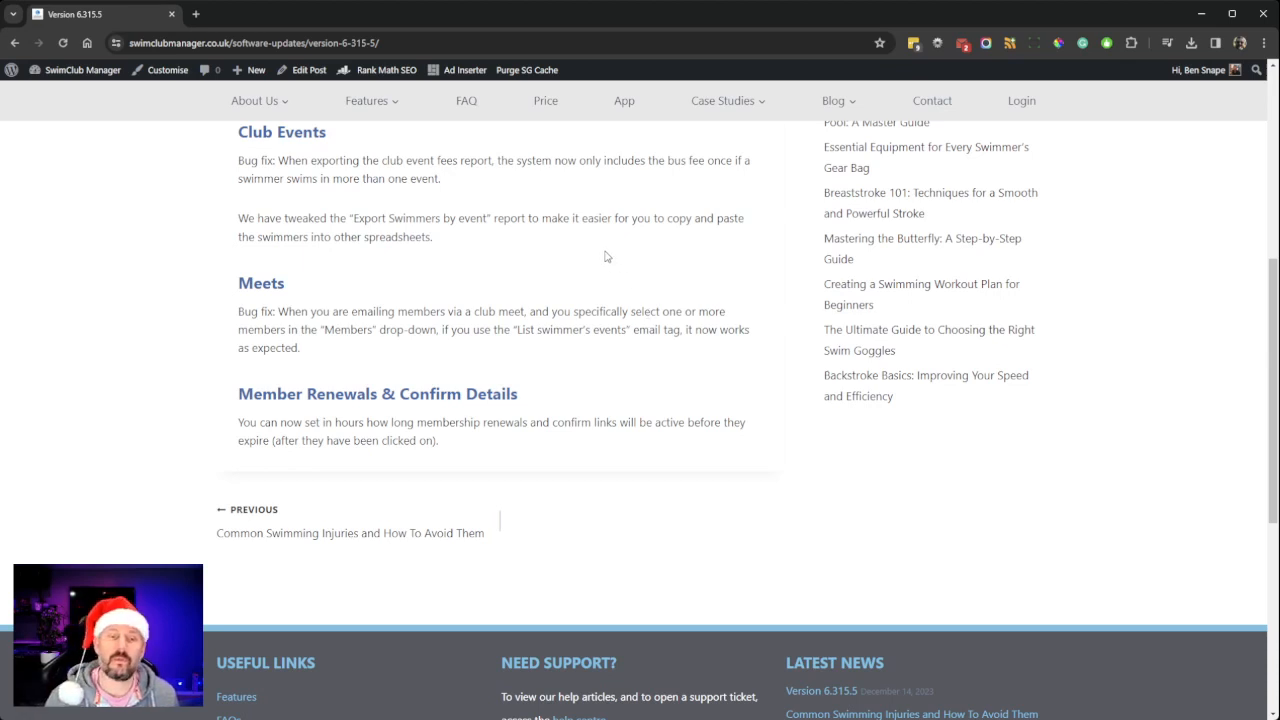
mouse_move(604, 304)
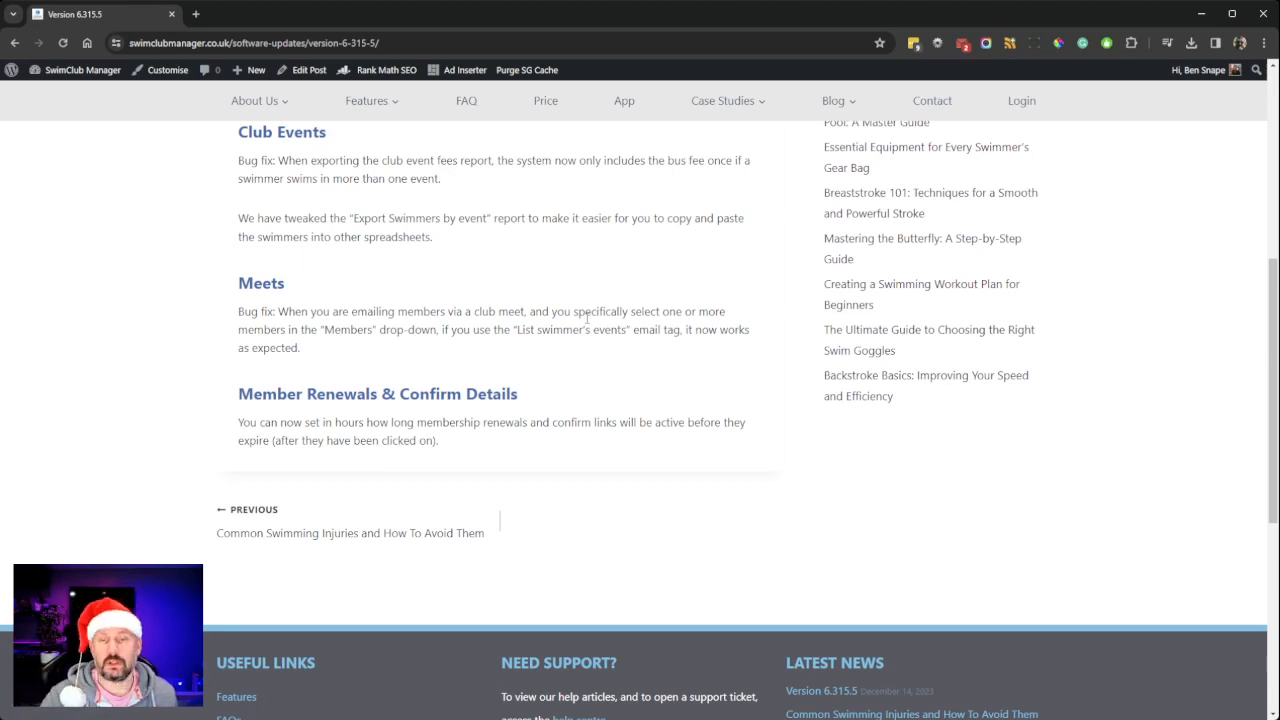
mouse_move(672, 300)
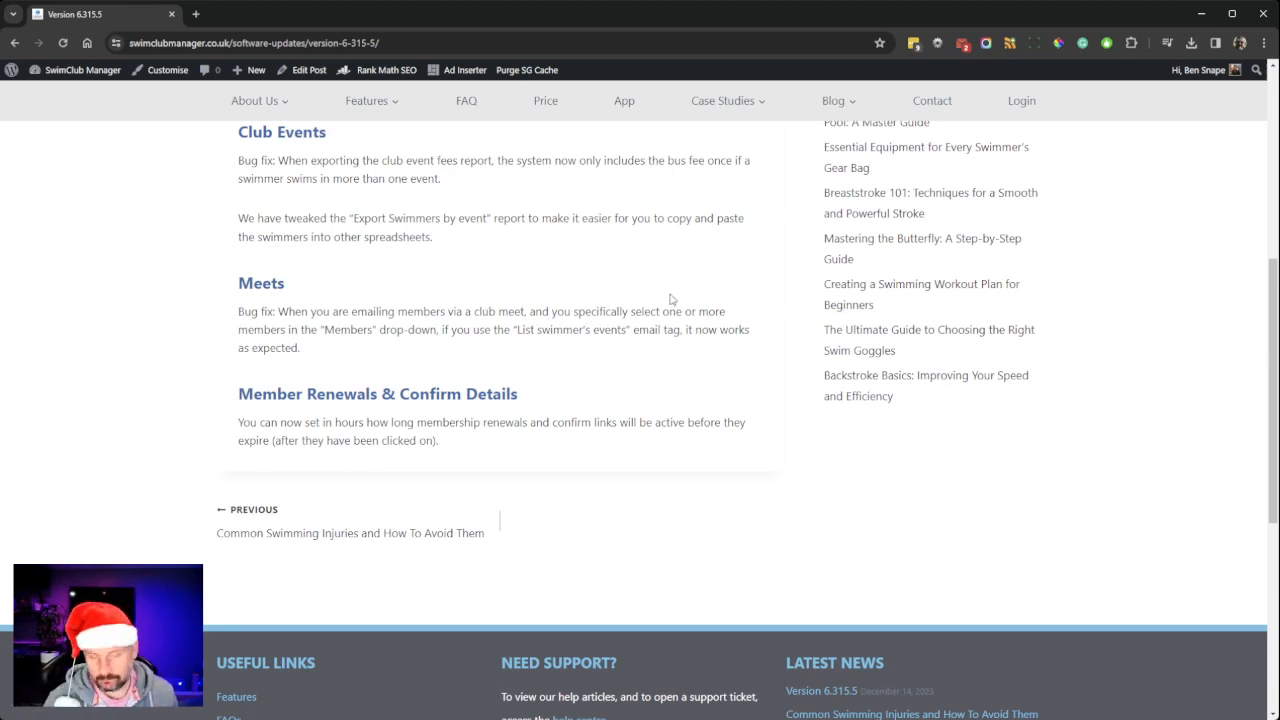
scroll("up", 3)
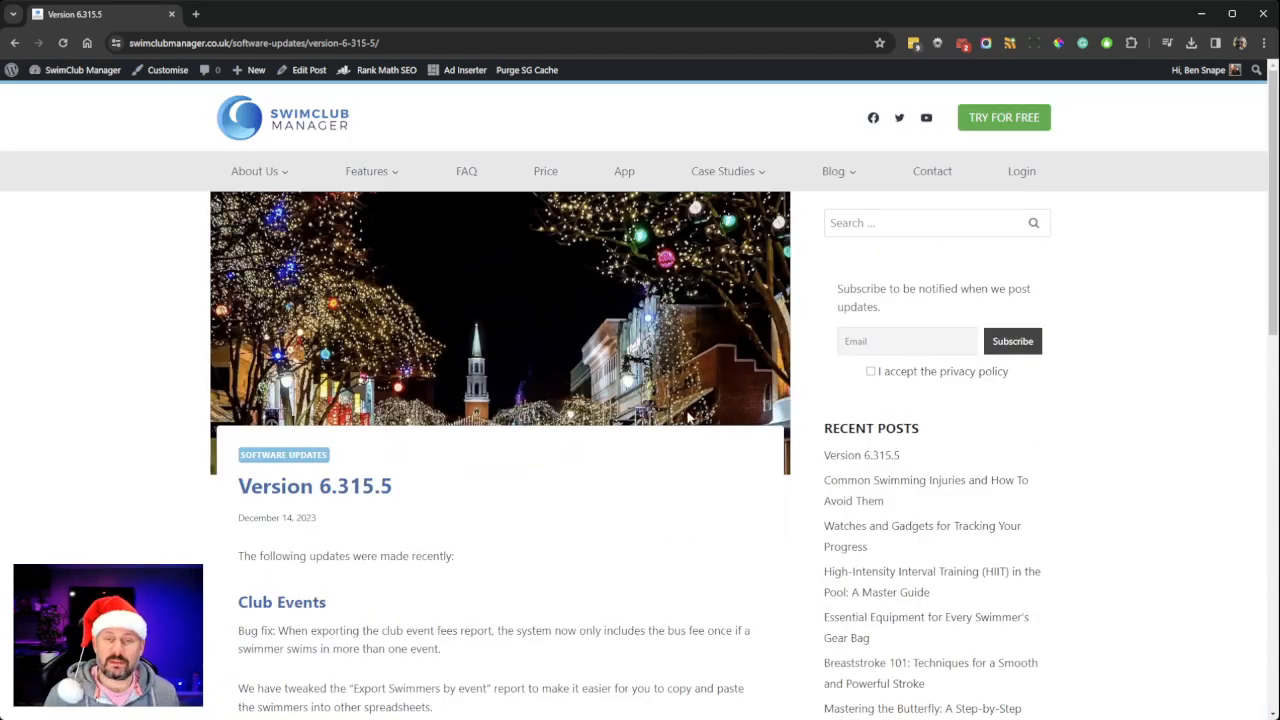
mouse_move(644, 476)
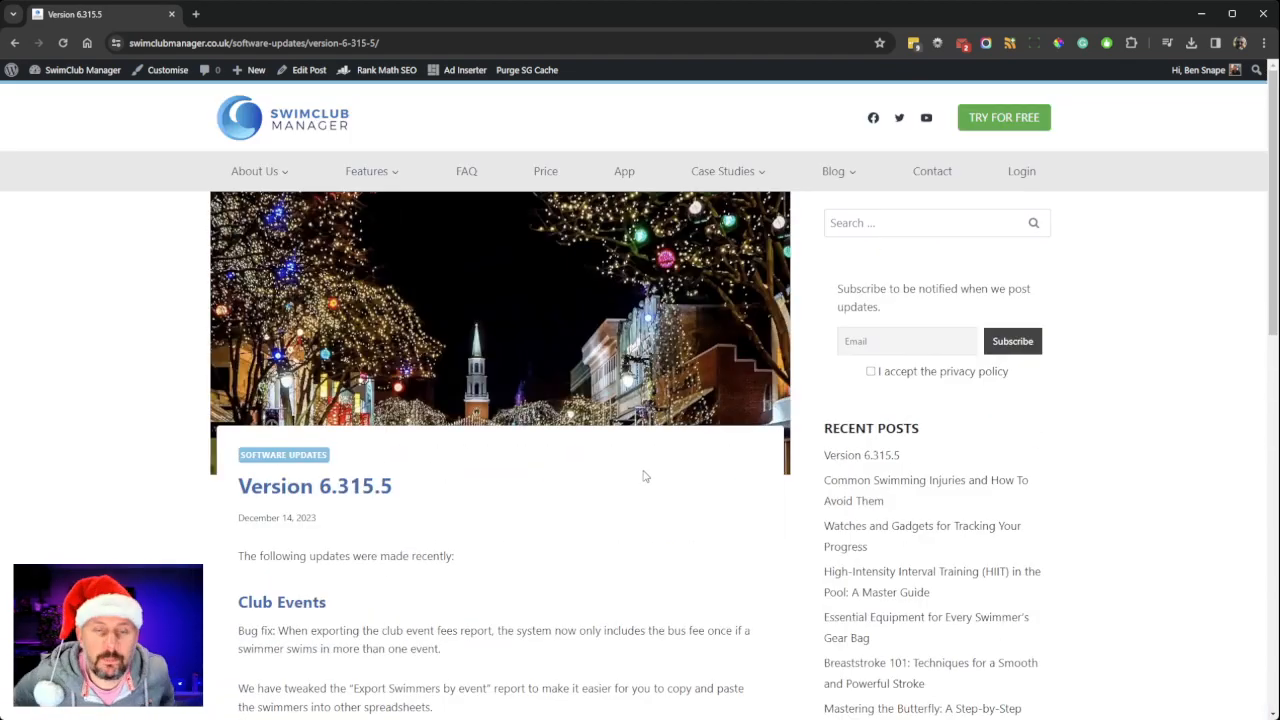